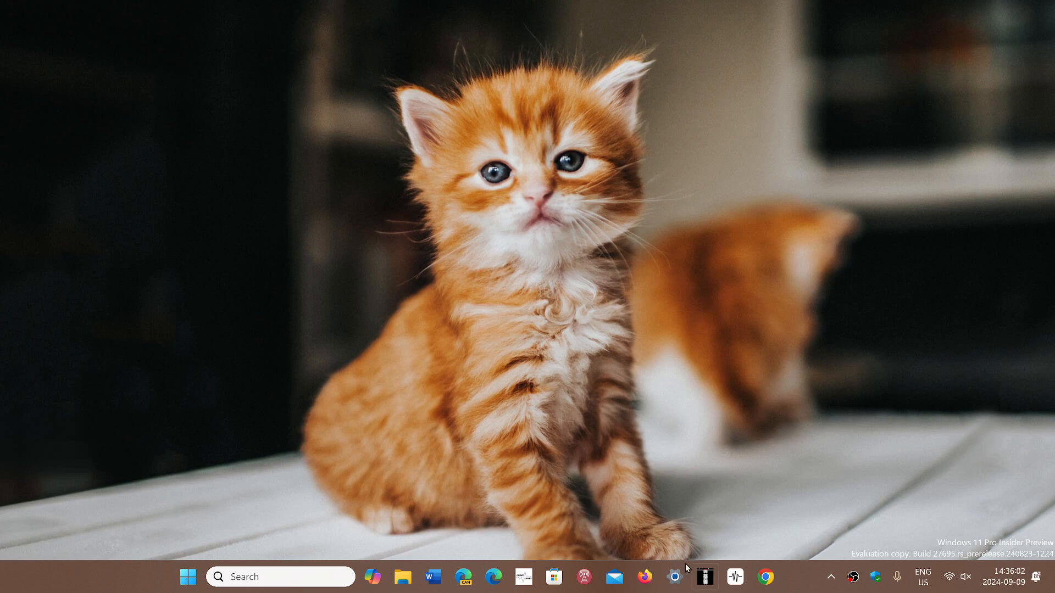
- Launch Firefox from the Windows 11 taskbar so its New Tab page appears with the bookmarks sidebar
{"action": "left_click", "coordinate": [644, 577]}
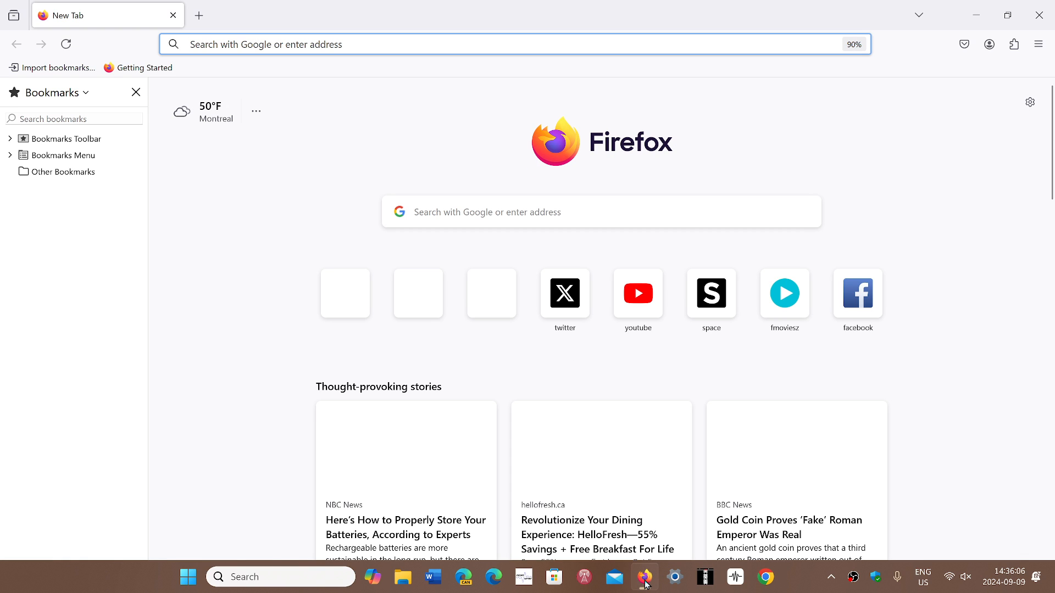